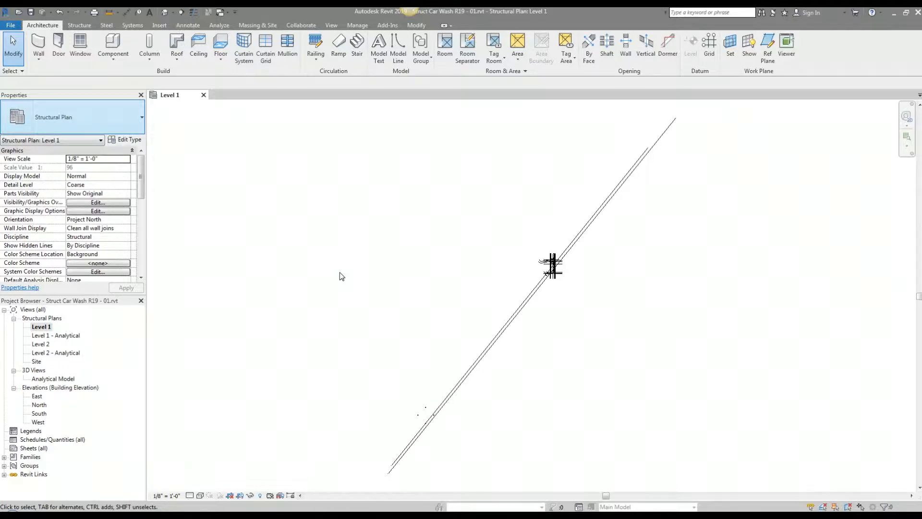
mouse_move(554, 320)
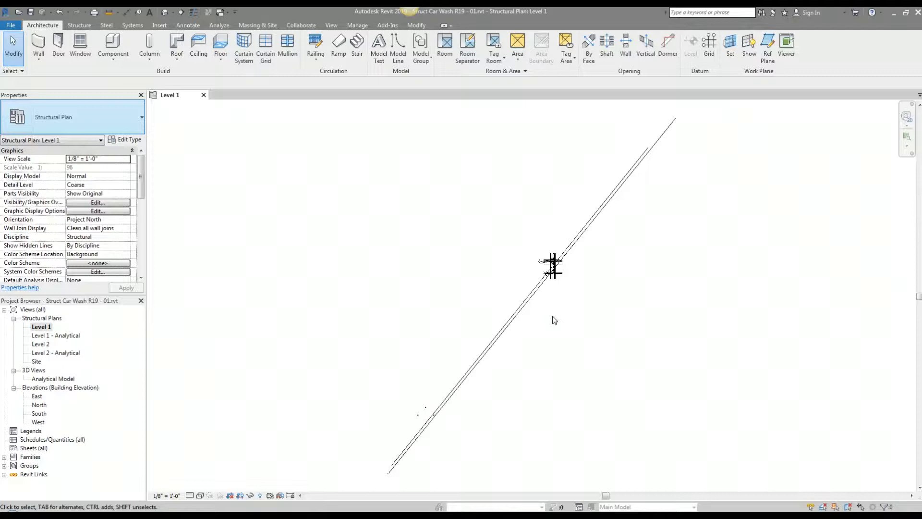
mouse_move(302, 410)
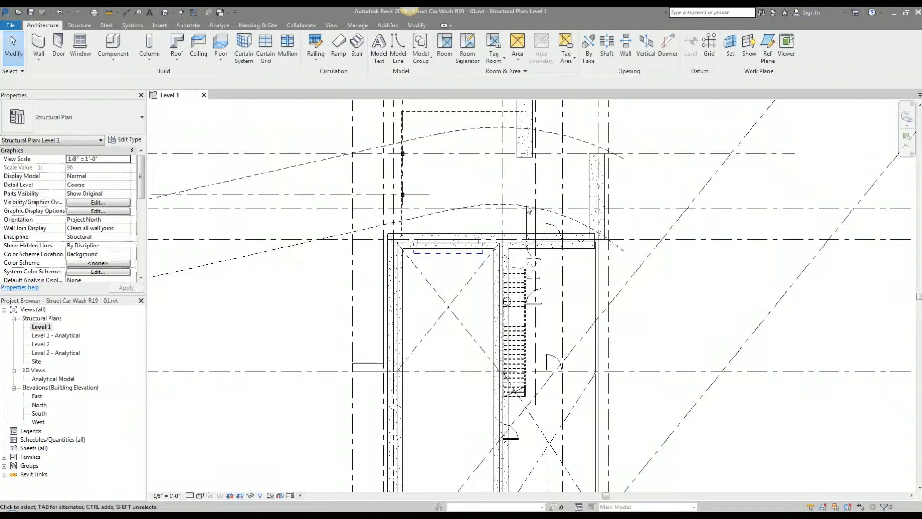
mouse_move(320, 339)
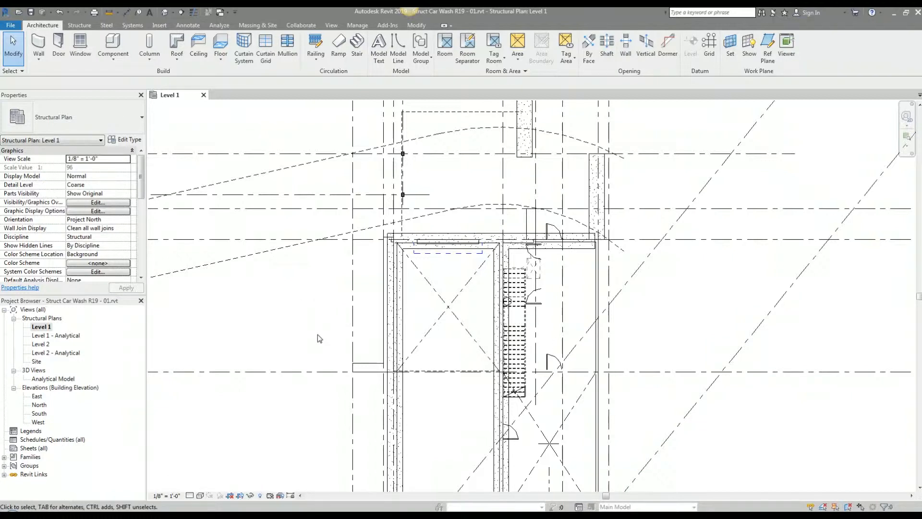
mouse_move(338, 45)
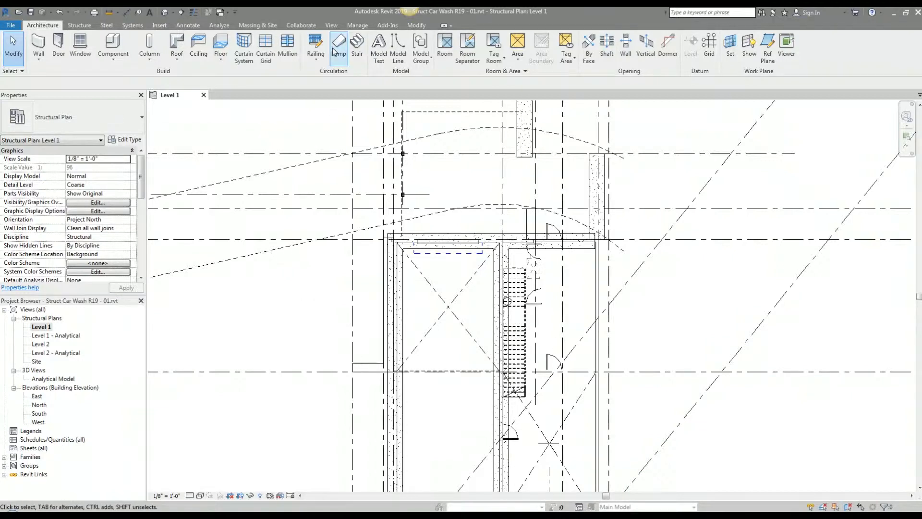
- In Level 1 Visibility/Graphics, tick Halftone for the Arch Car Wash R19.rvt link and apply
left_click(331, 24)
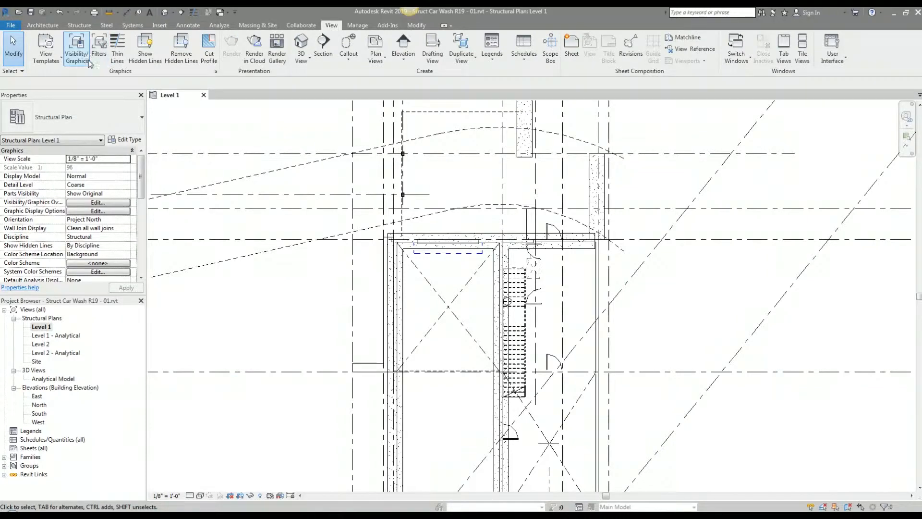
left_click(75, 48)
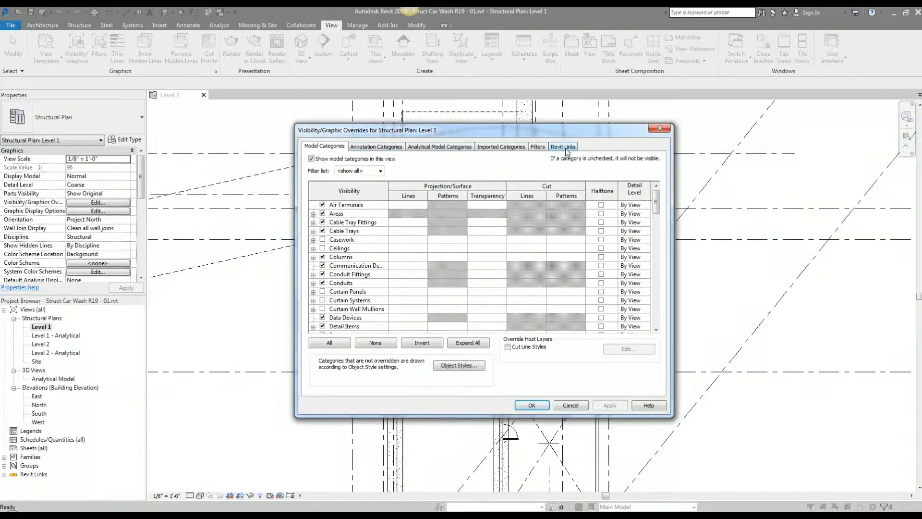
left_click(562, 147)
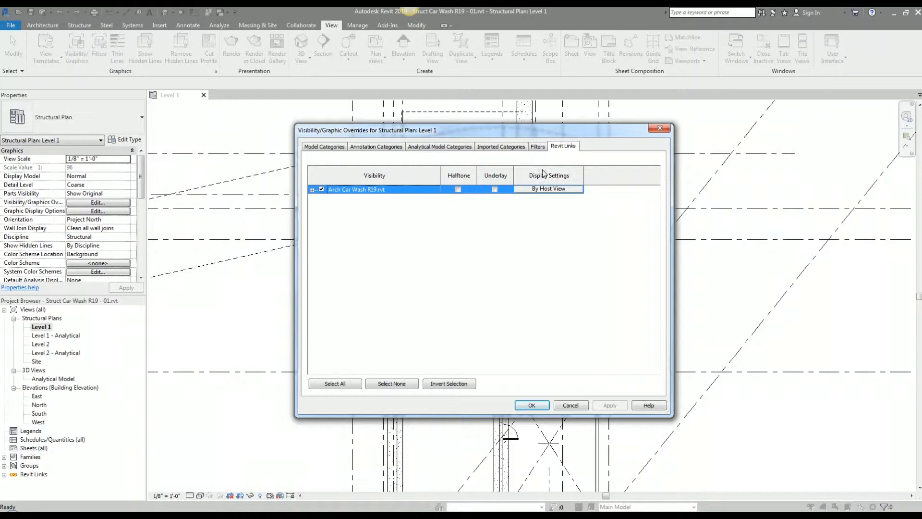
left_click(388, 190)
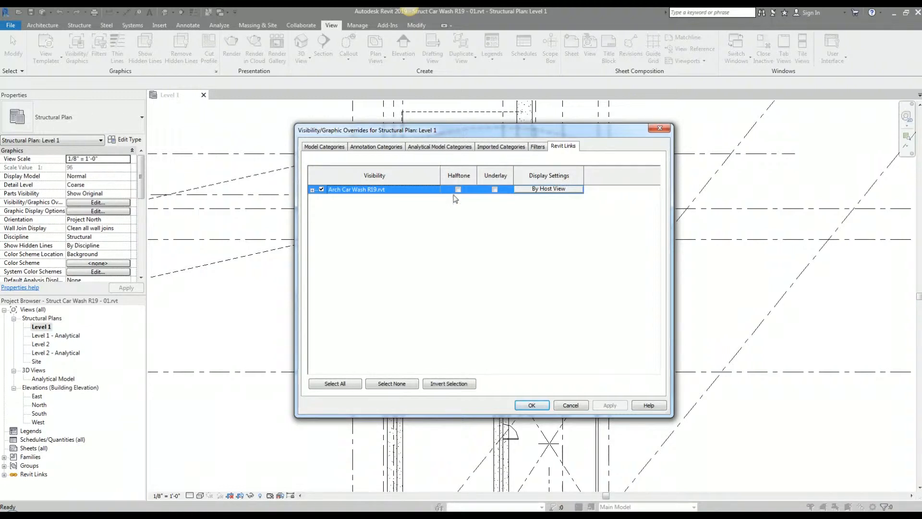
mouse_move(522, 169)
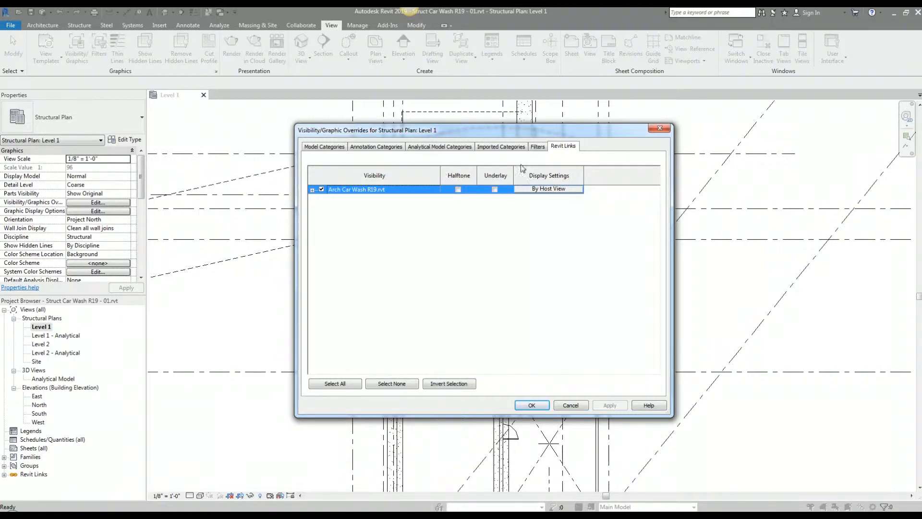
left_click(458, 189)
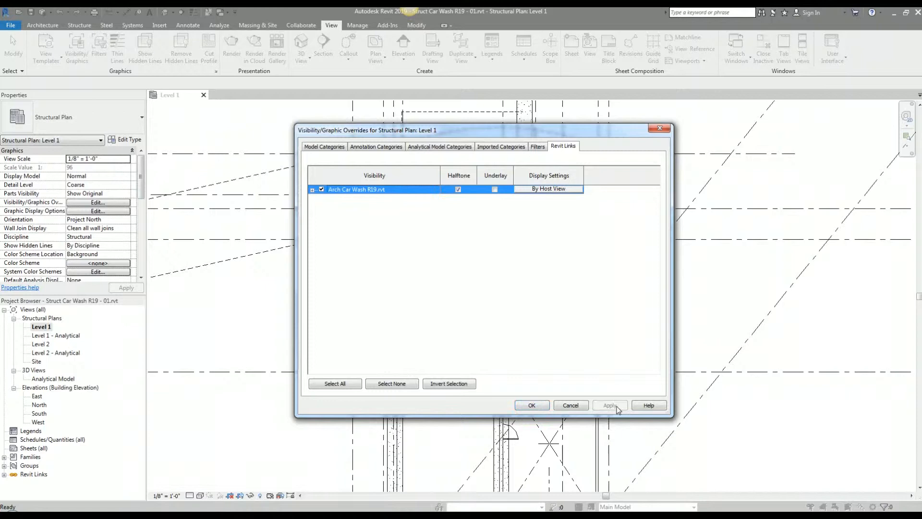
left_click(610, 404)
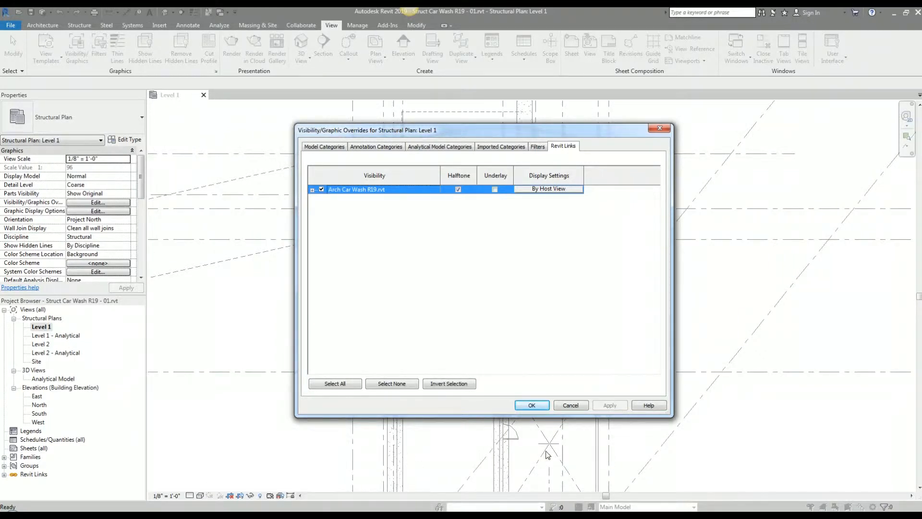
mouse_move(600, 462)
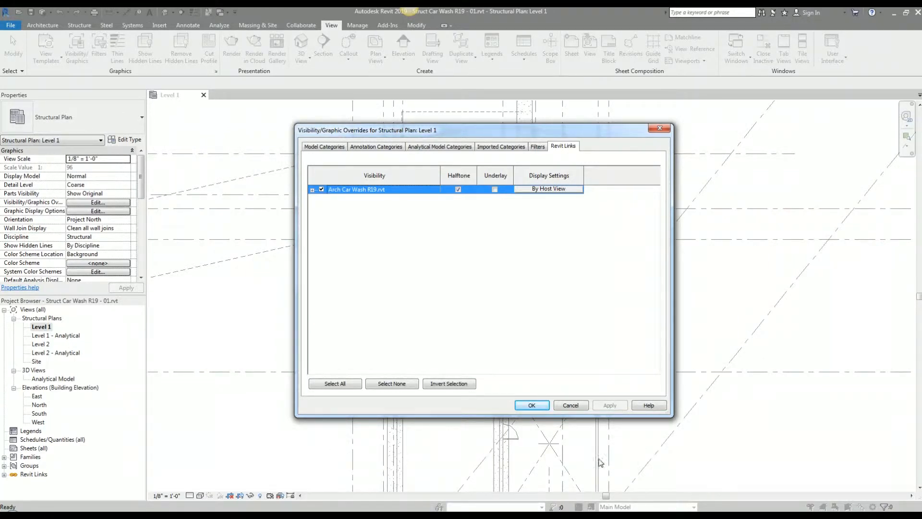
mouse_move(624, 459)
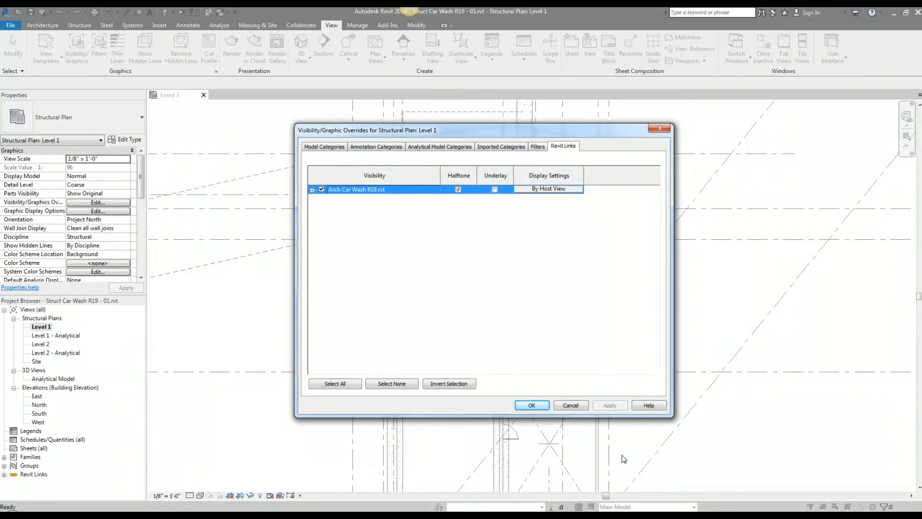
left_click(530, 406)
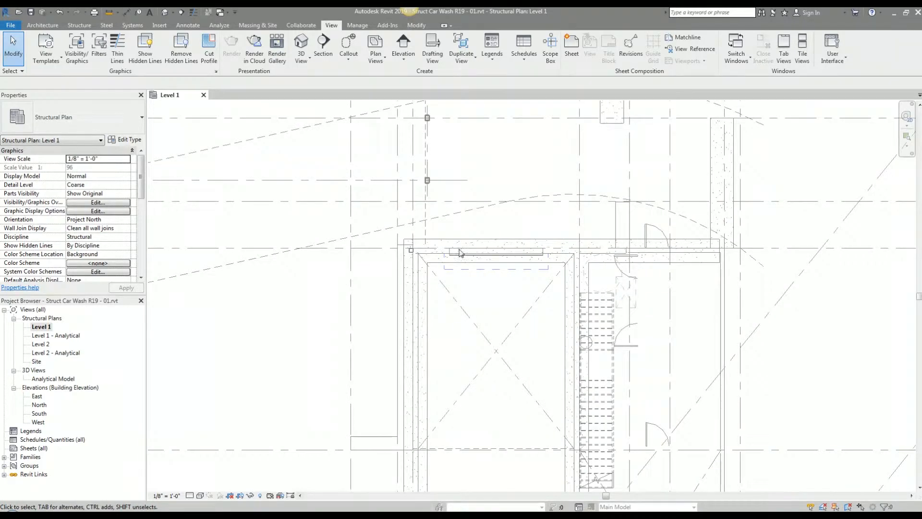
- Set Halftone/Underlay brightness to 22, then change it to 60
left_click(357, 24)
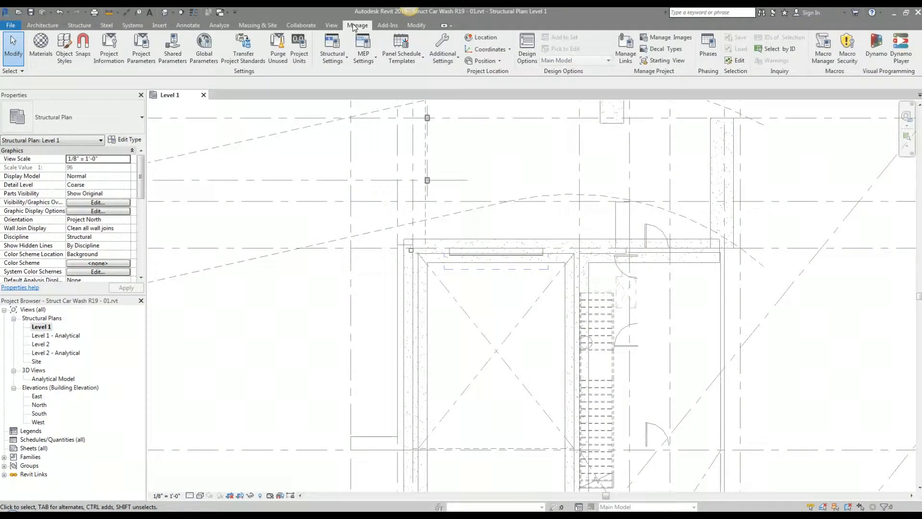
left_click(443, 49)
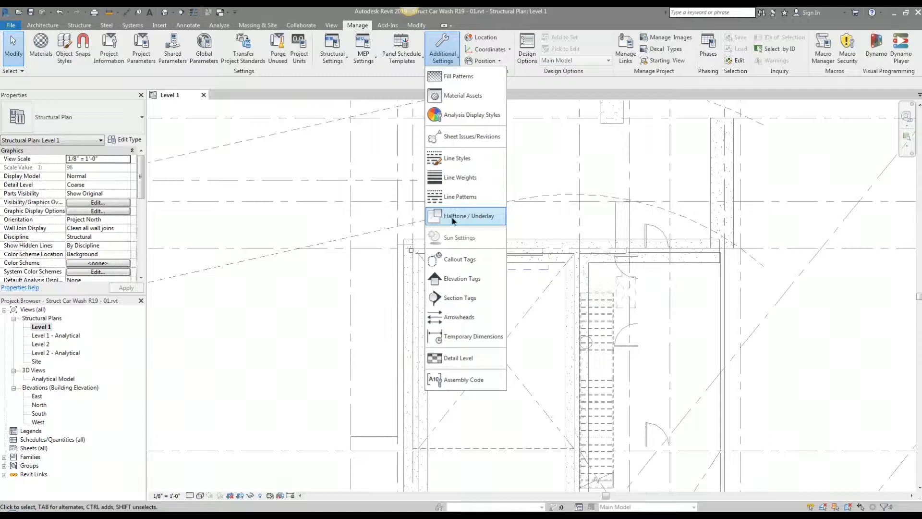
left_click(465, 215)
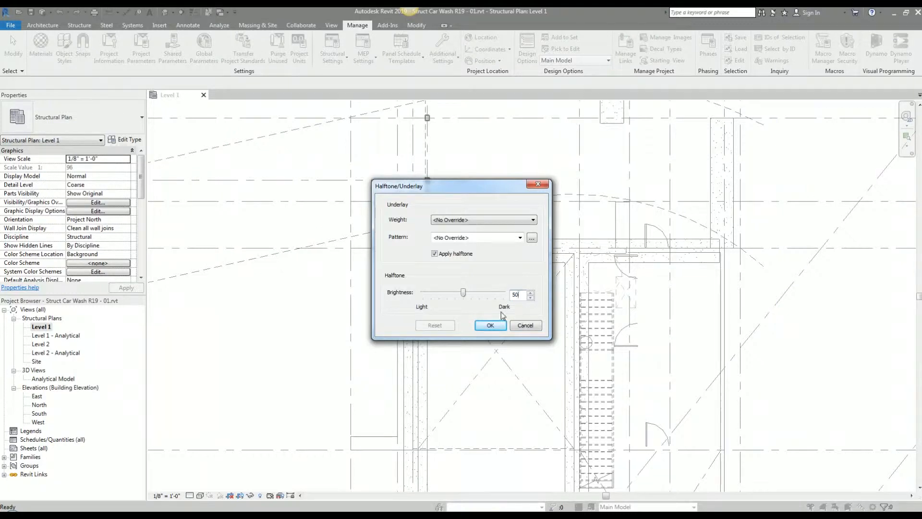
left_click_drag(464, 293, 441, 293)
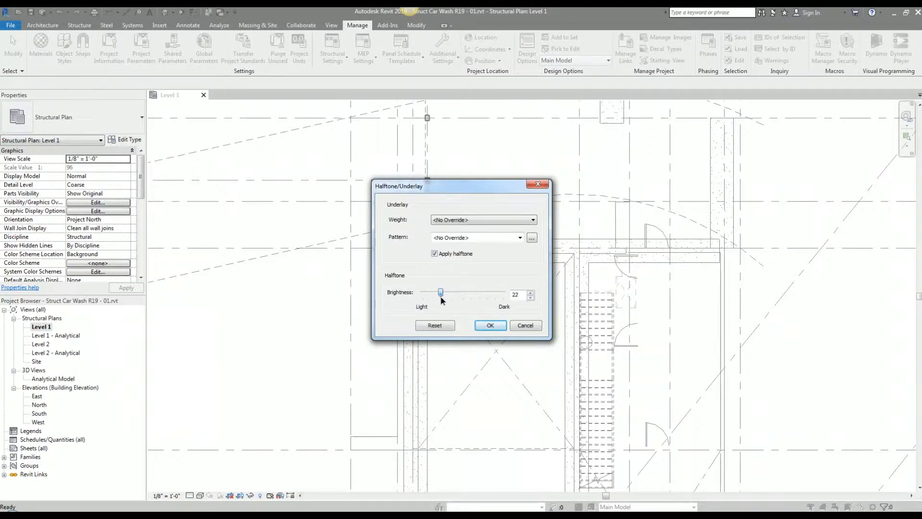
left_click(490, 325)
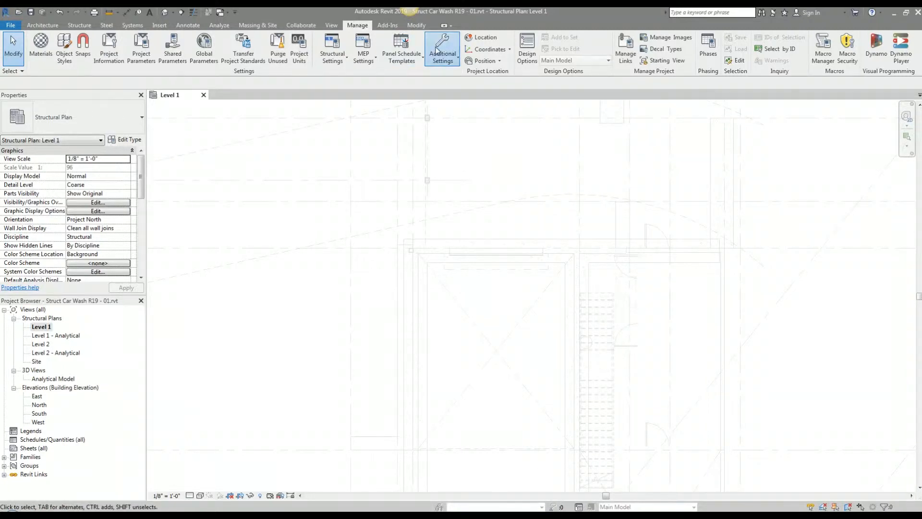
left_click(442, 49)
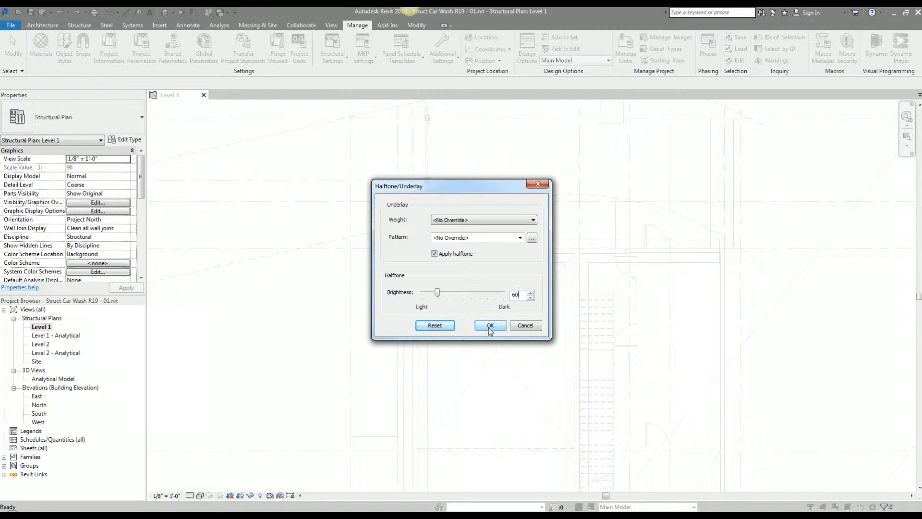
left_click(490, 325)
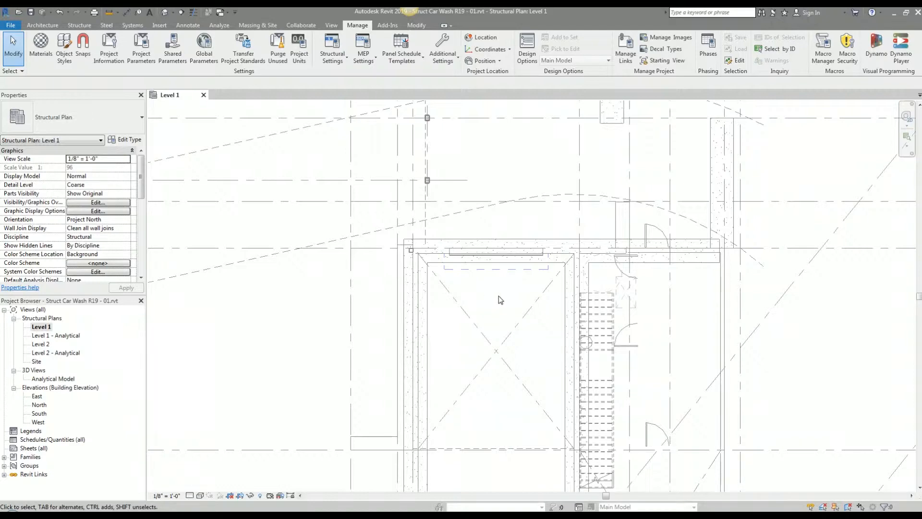
- Tick Underlay for the Arch Car Wash R19.rvt link in Visibility/Graphics and apply
left_click(97, 202)
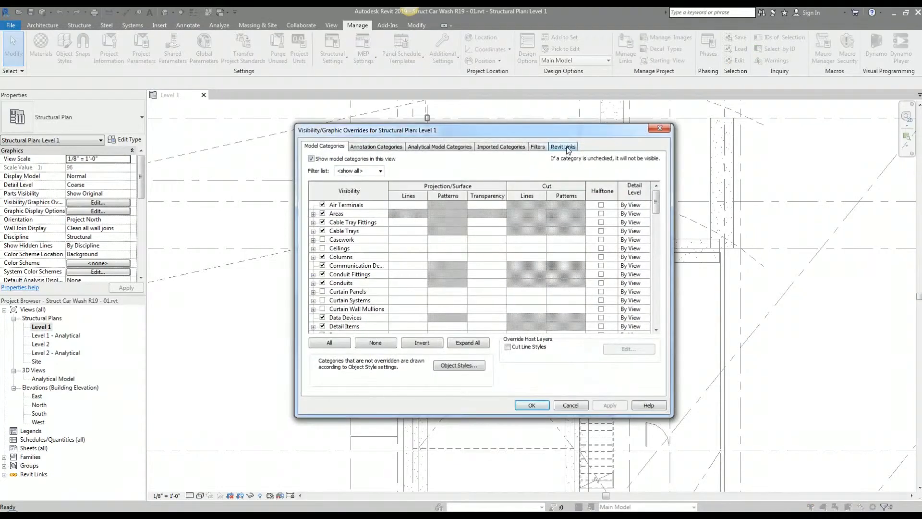
left_click(563, 146)
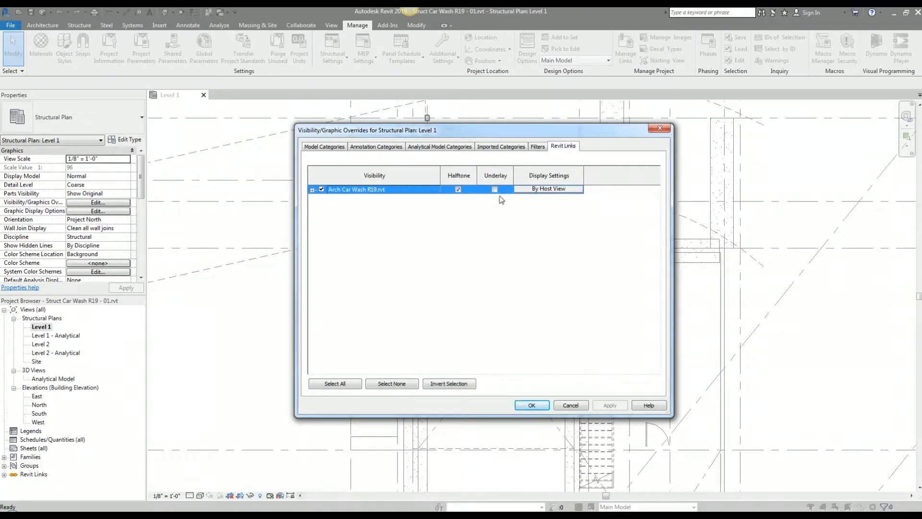
left_click(495, 189)
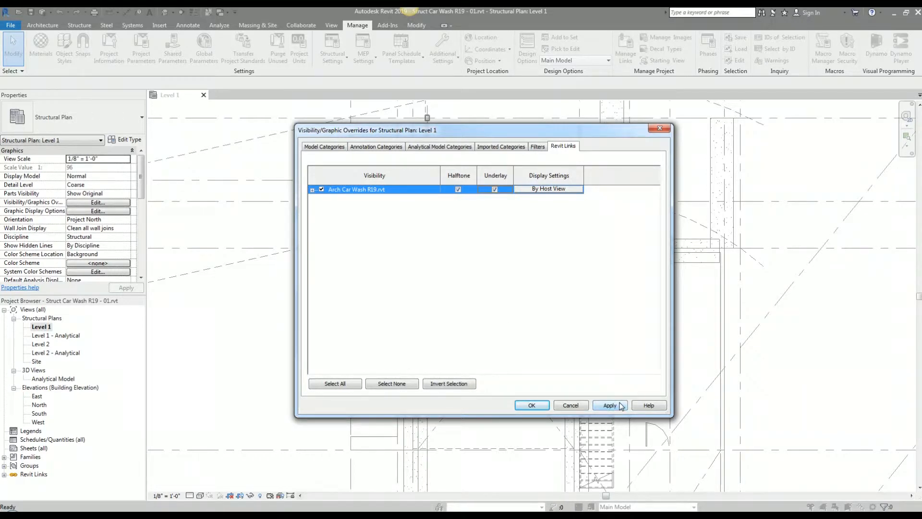
left_click(610, 405)
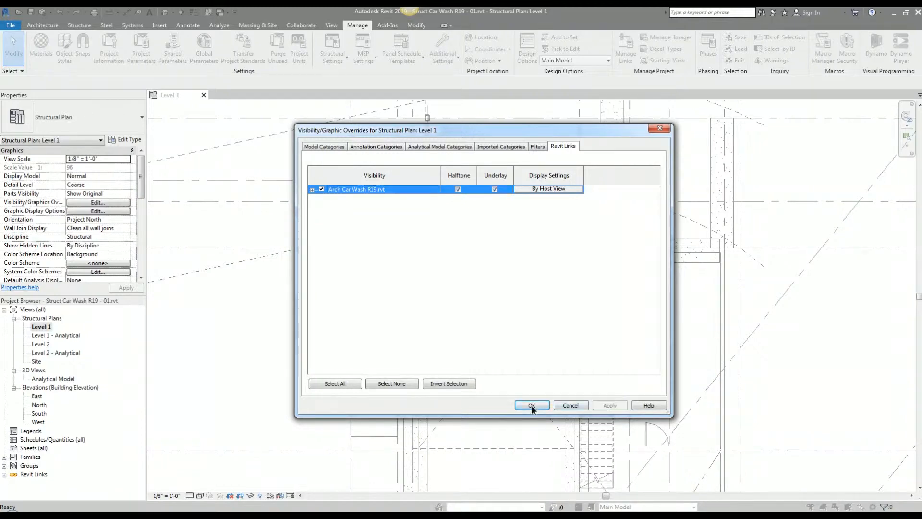
left_click(532, 406)
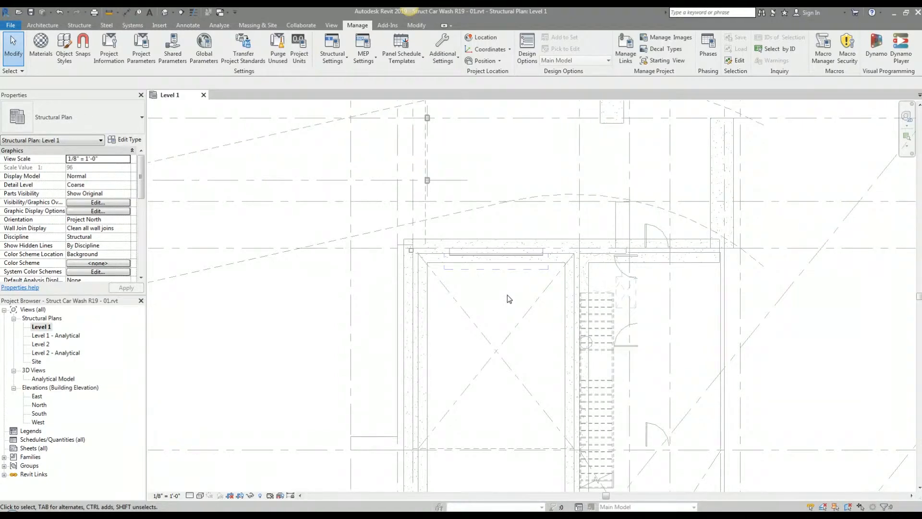
mouse_move(442, 49)
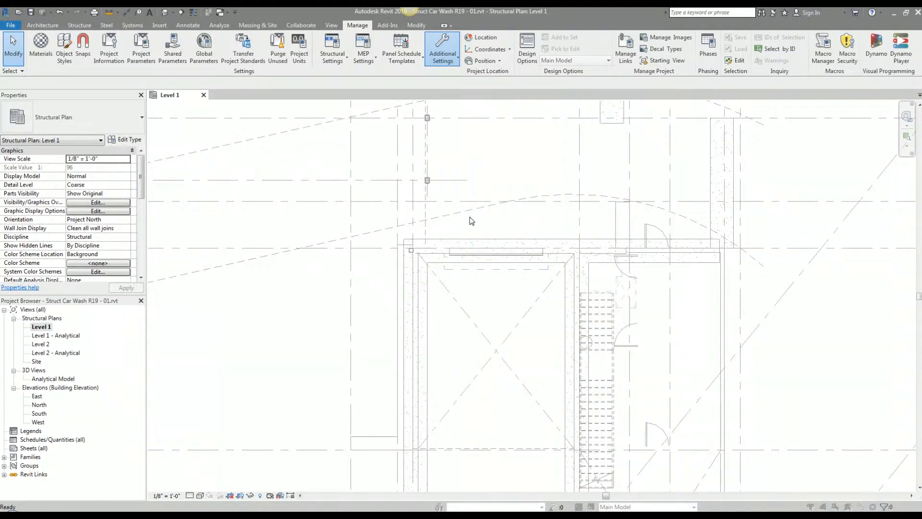
- Set the underlay line weight to 1, then revert it to <No Override>
left_click(442, 48)
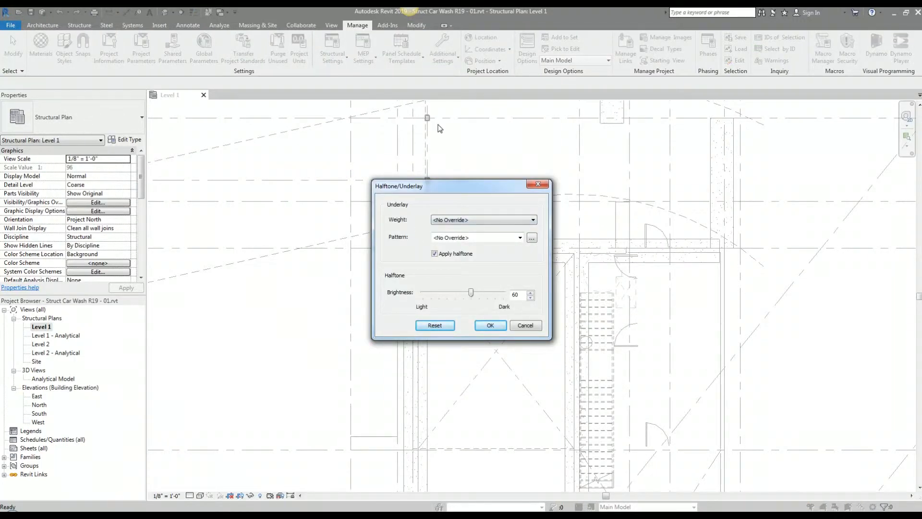
mouse_move(461, 228)
type("1")
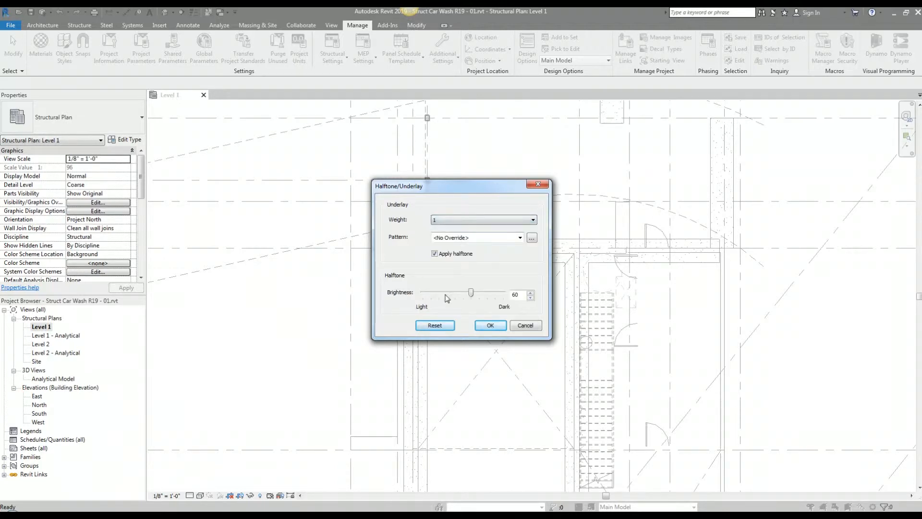
left_click(490, 325)
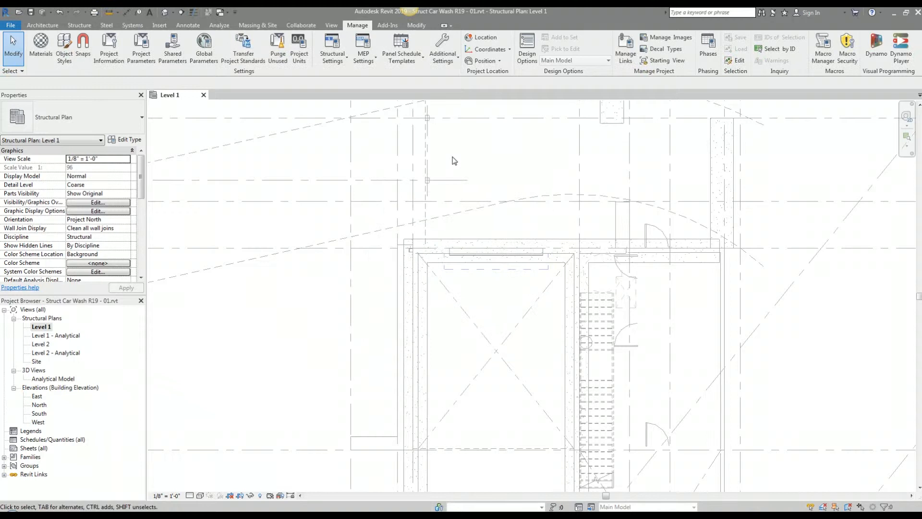
mouse_move(445, 119)
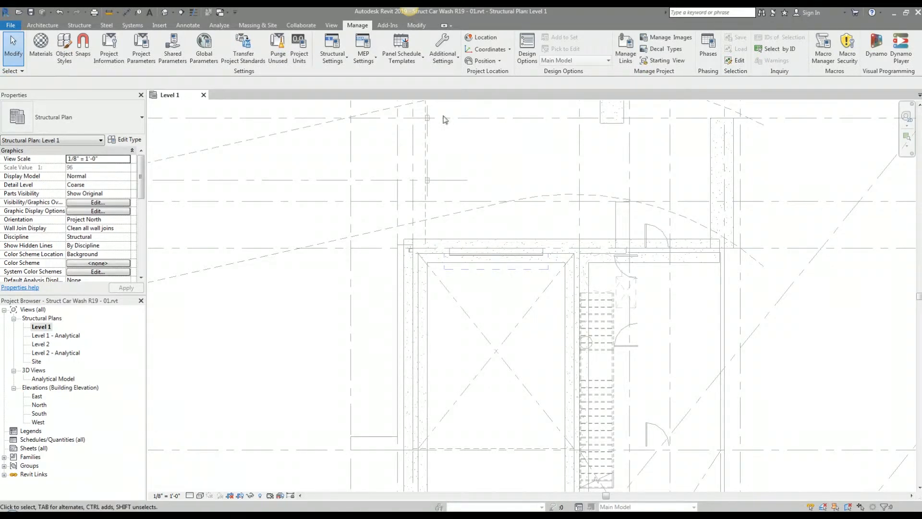
mouse_move(428, 120)
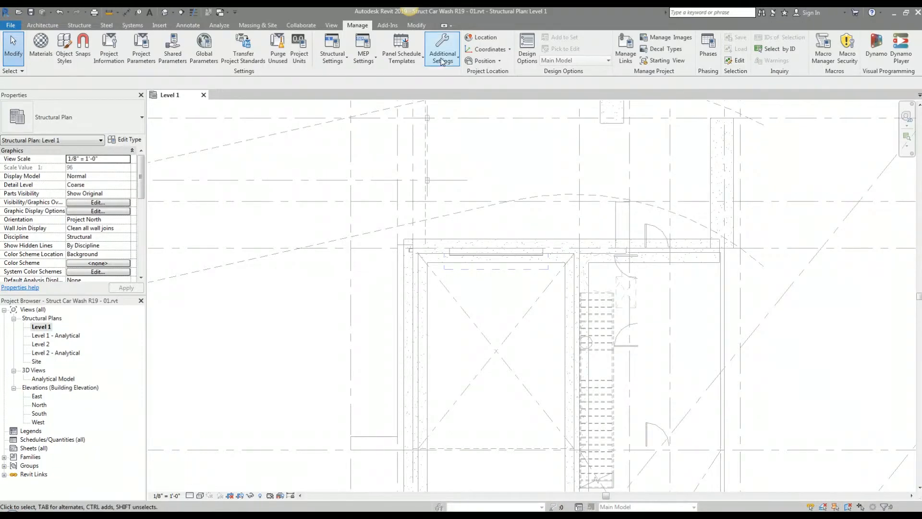
left_click(442, 49)
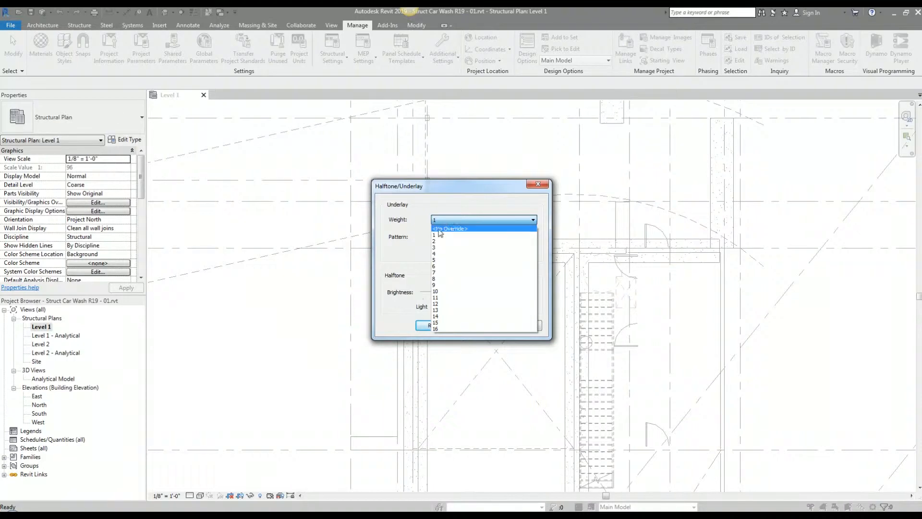
left_click(450, 228)
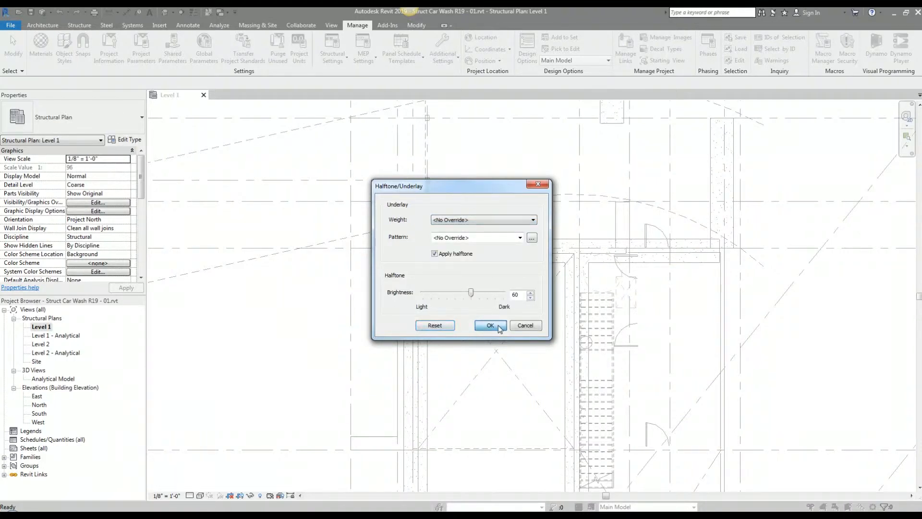
left_click(490, 325)
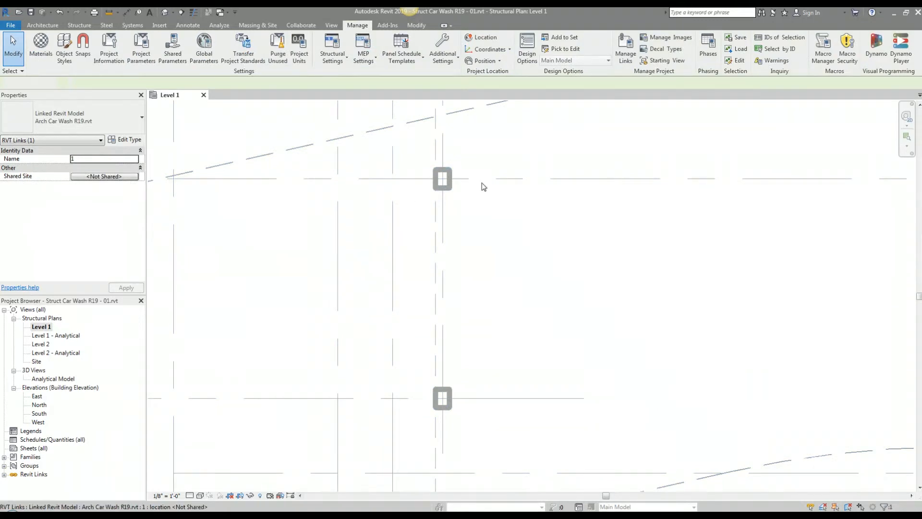
left_click(442, 48)
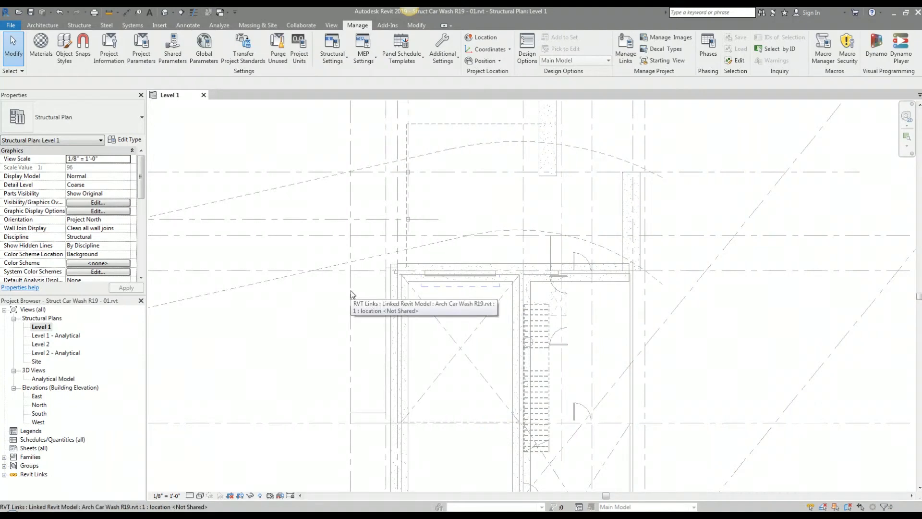
mouse_move(322, 356)
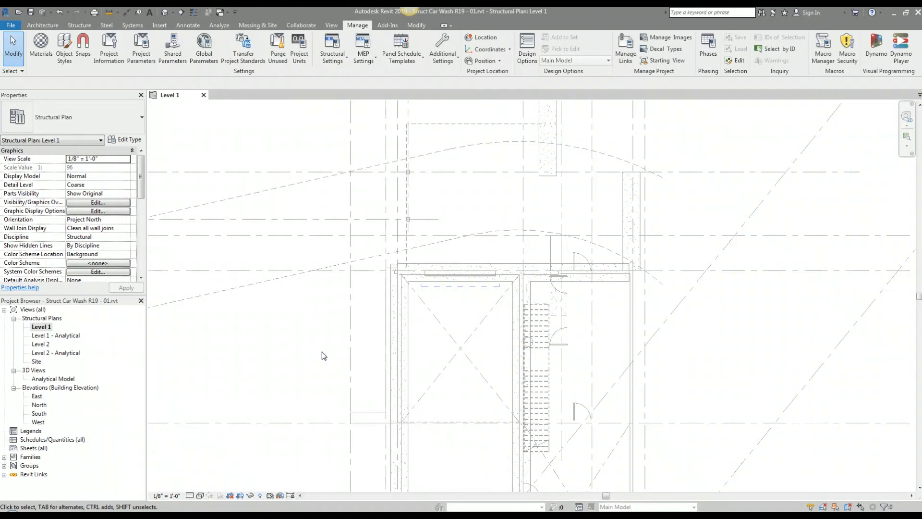
mouse_move(324, 339)
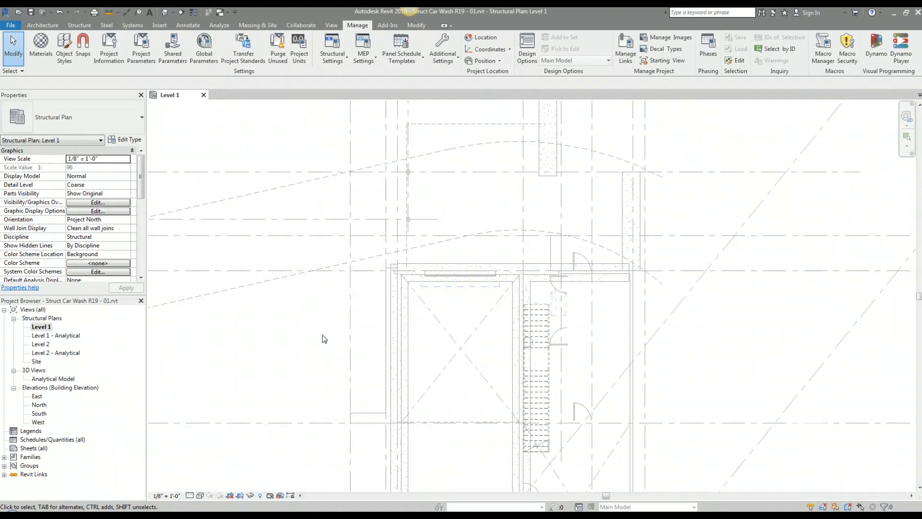